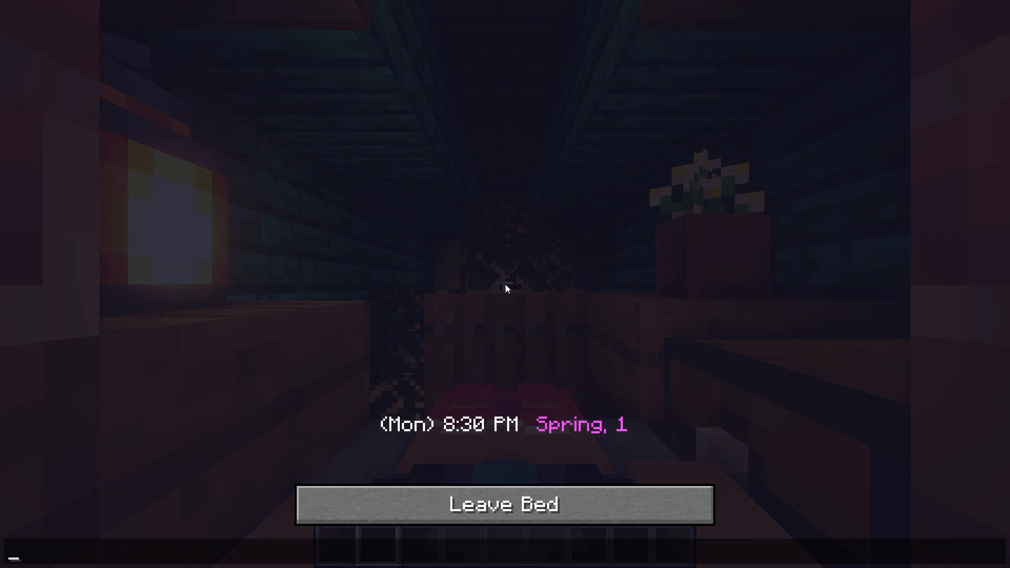
# Leave the bed and check the inventory while the season HUD shows day and season
pyautogui.click(503, 504)
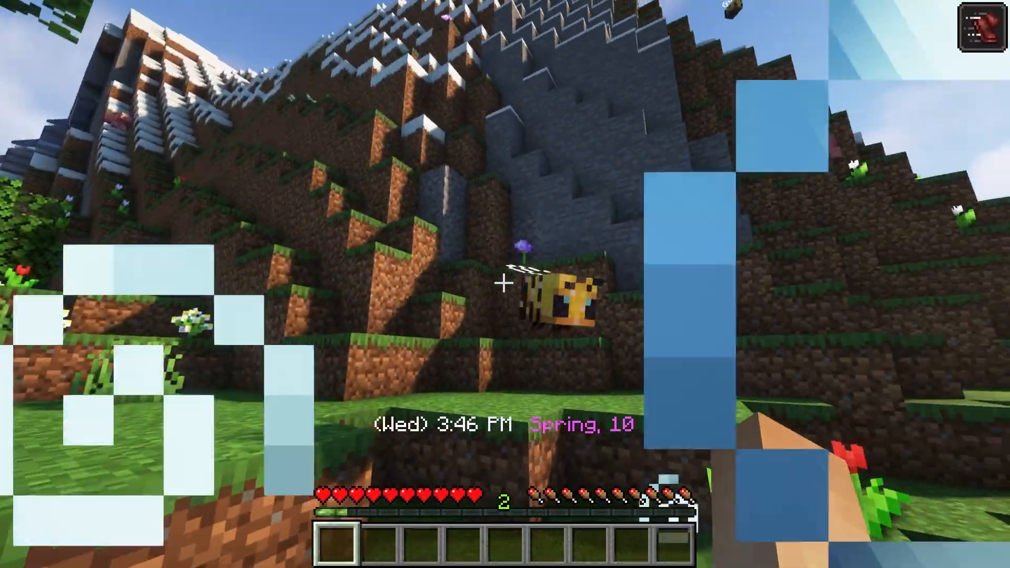
pyautogui.press('e')
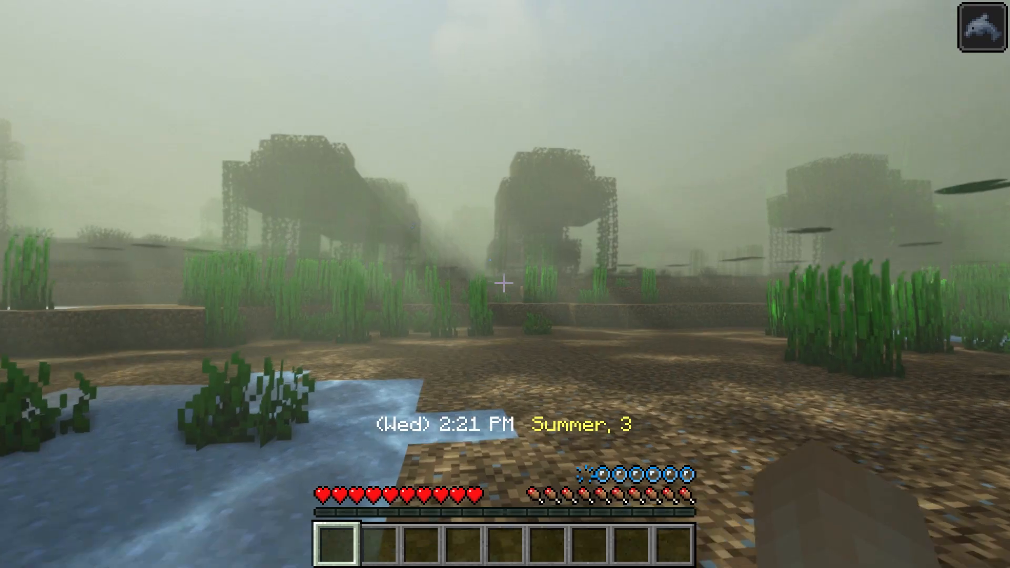
pyautogui.press('e')
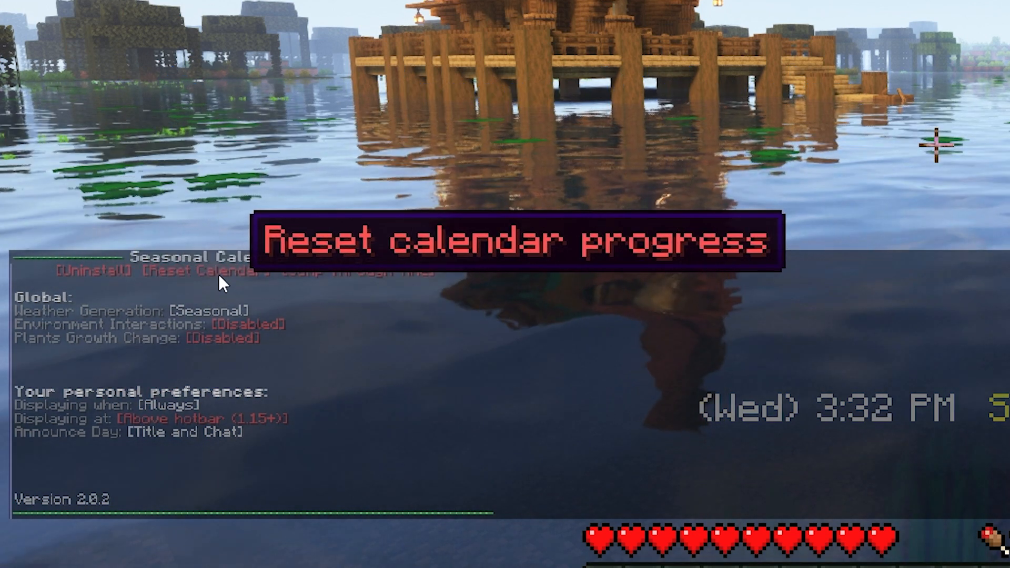
pyautogui.moveTo(392, 280)
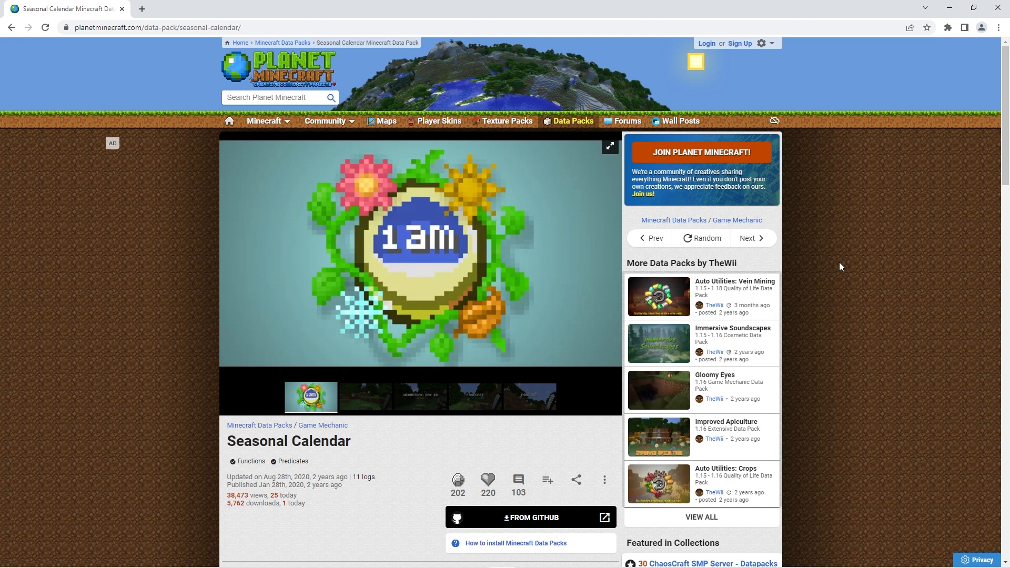
# Follow the Seasonal Calendar page's FROM GITHUB download link to the v2.0.2 release
pyautogui.scroll(-3)
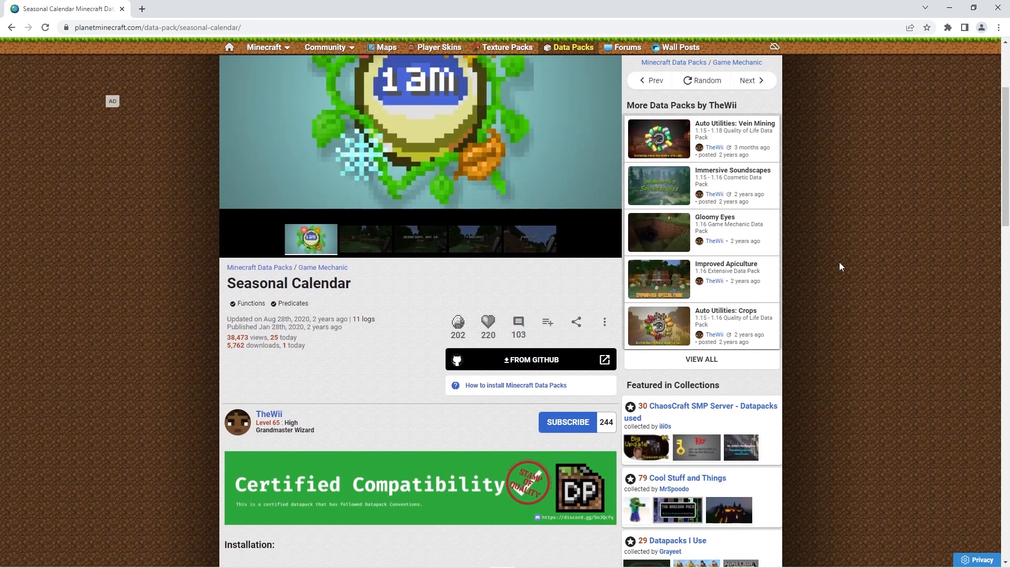
pyautogui.moveTo(538, 358)
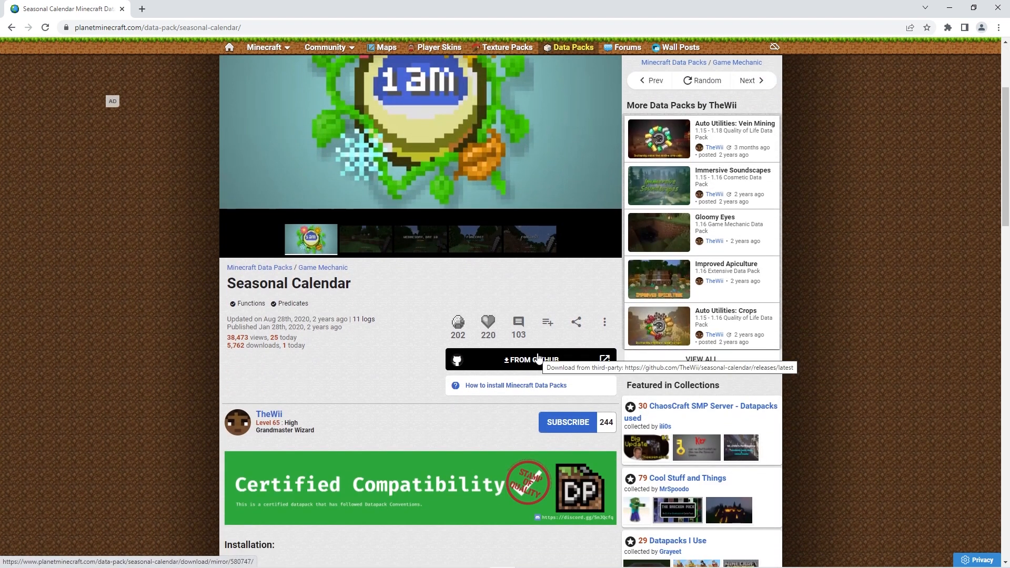
pyautogui.click(530, 359)
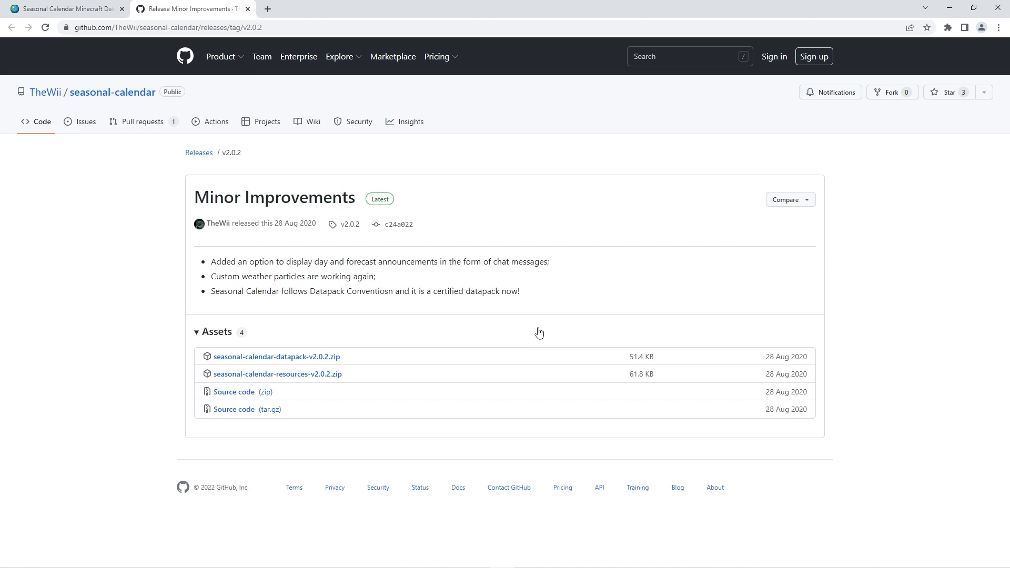
# Download seasonal-calendar-datapack-v2.0.2.zip from the release Assets list
pyautogui.click(277, 356)
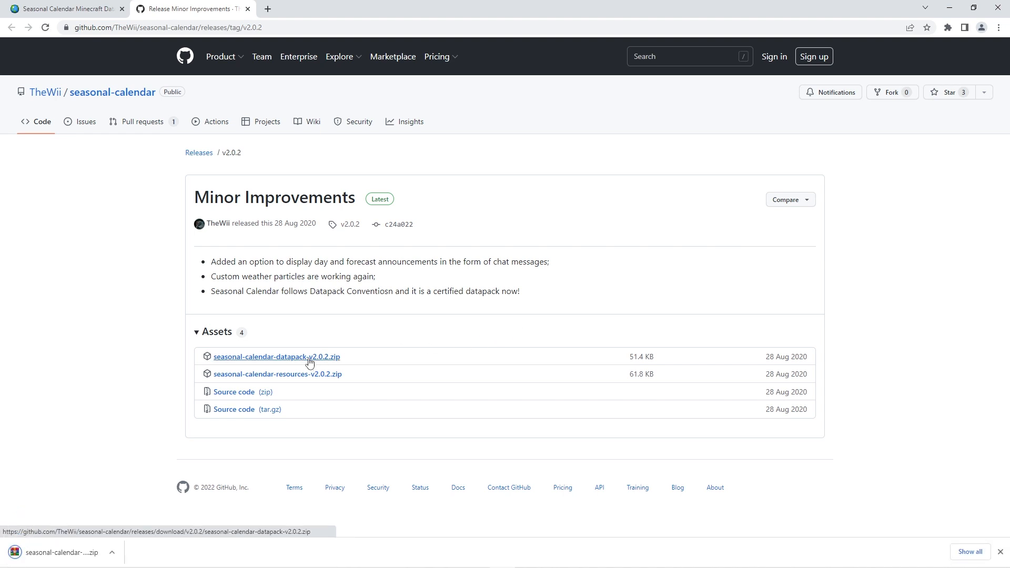
pyautogui.click(278, 374)
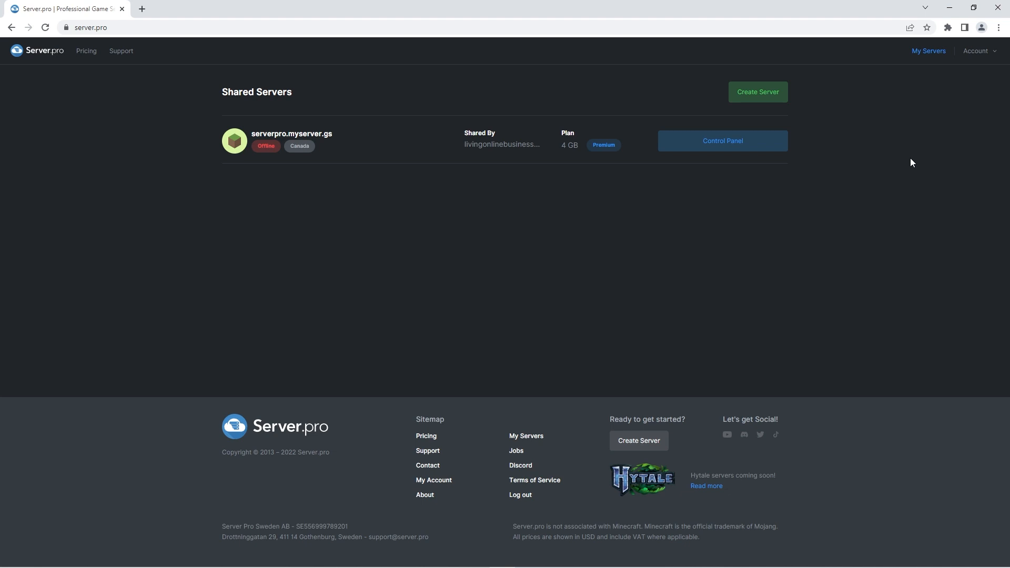
# Enter the Control Panel of the shared serverpro.myserver.gs server
pyautogui.click(723, 141)
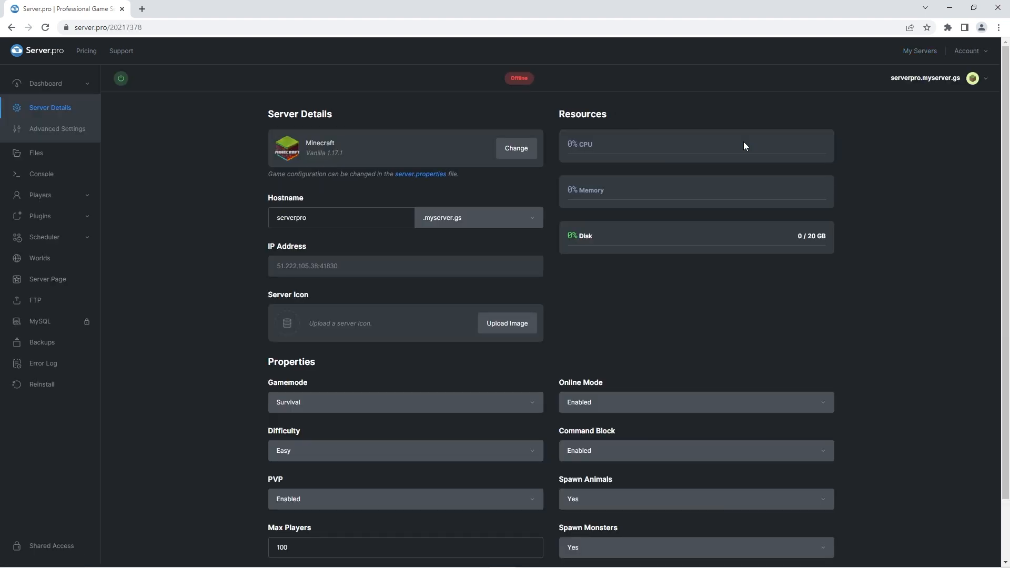
pyautogui.moveTo(334, 163)
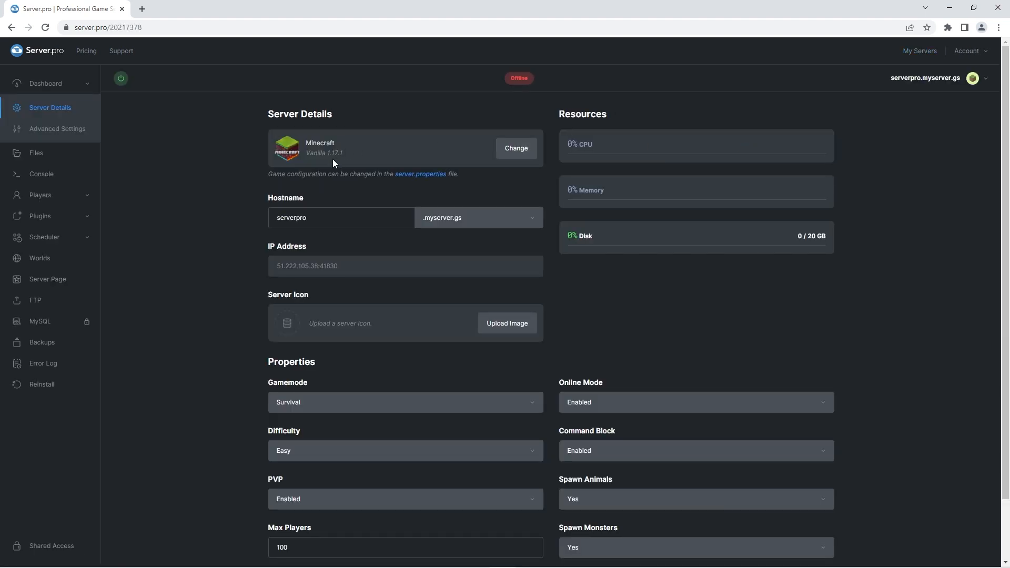
pyautogui.moveTo(343, 167)
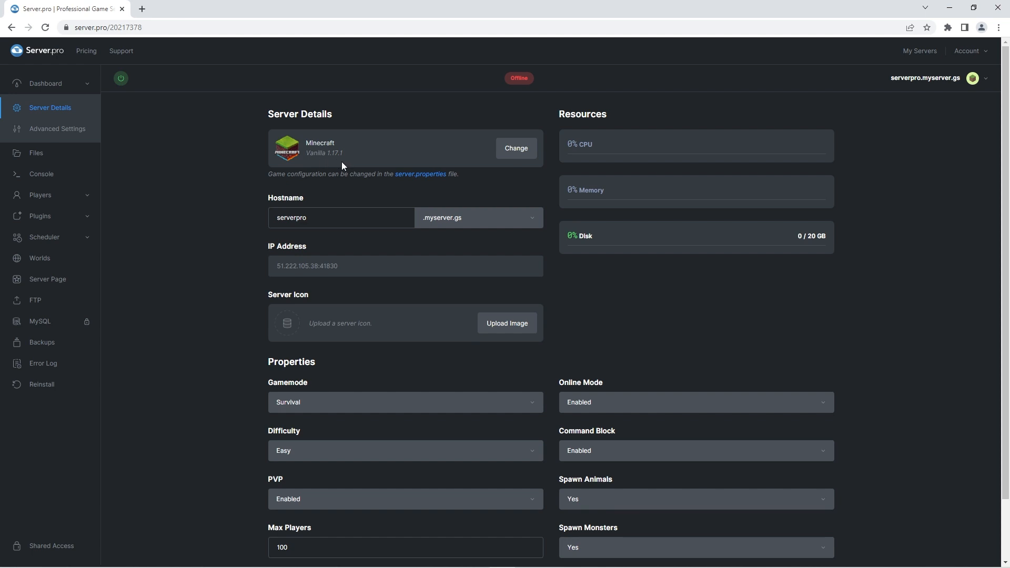
pyautogui.moveTo(421, 141)
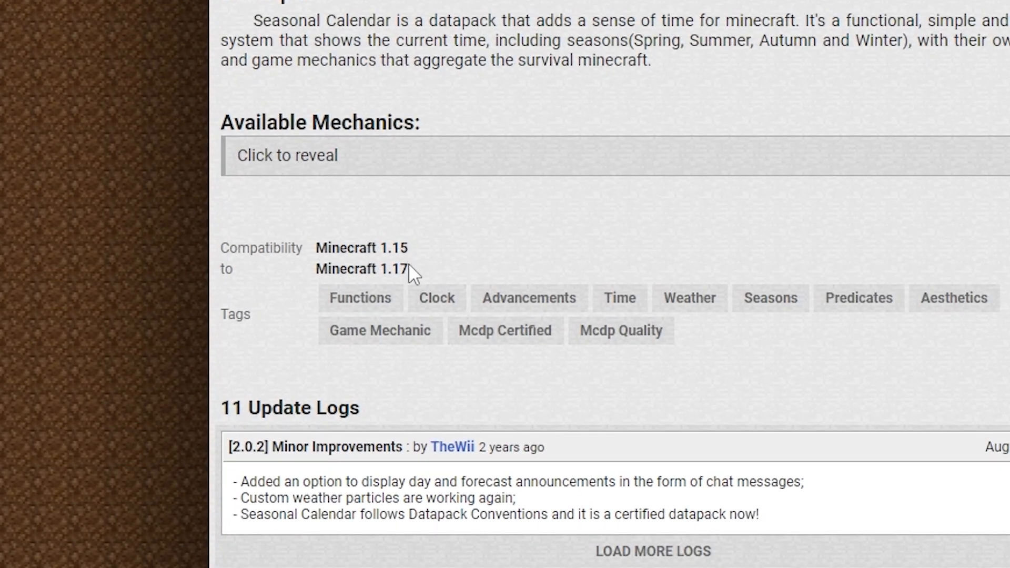
pyautogui.moveTo(569, 250)
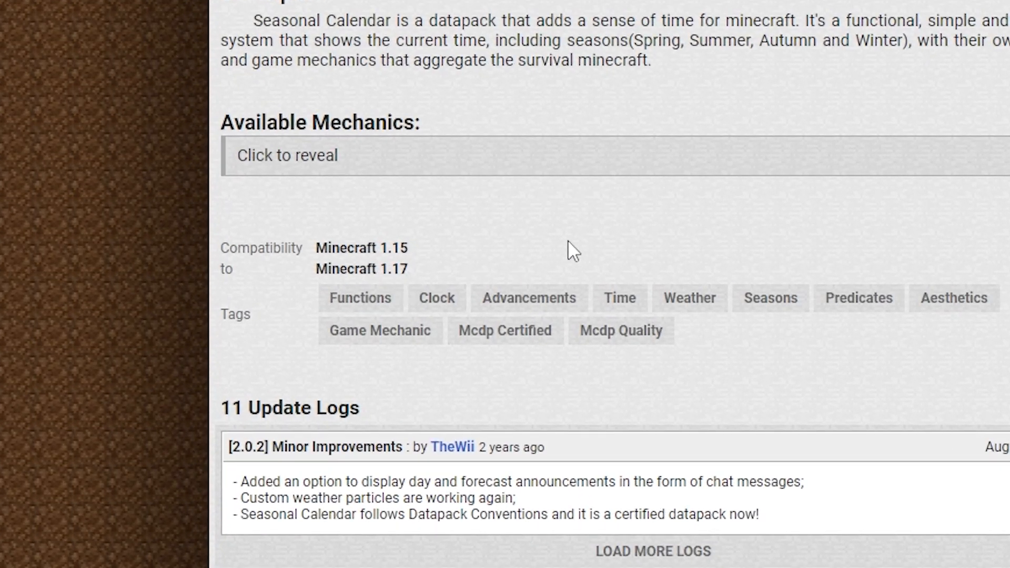
pyautogui.moveTo(613, 239)
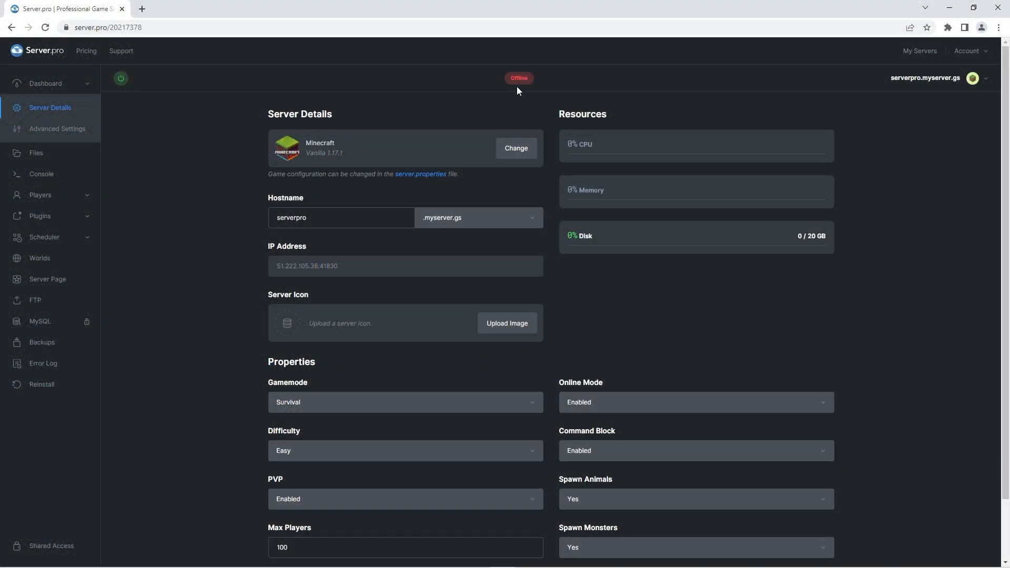
pyautogui.moveTo(528, 92)
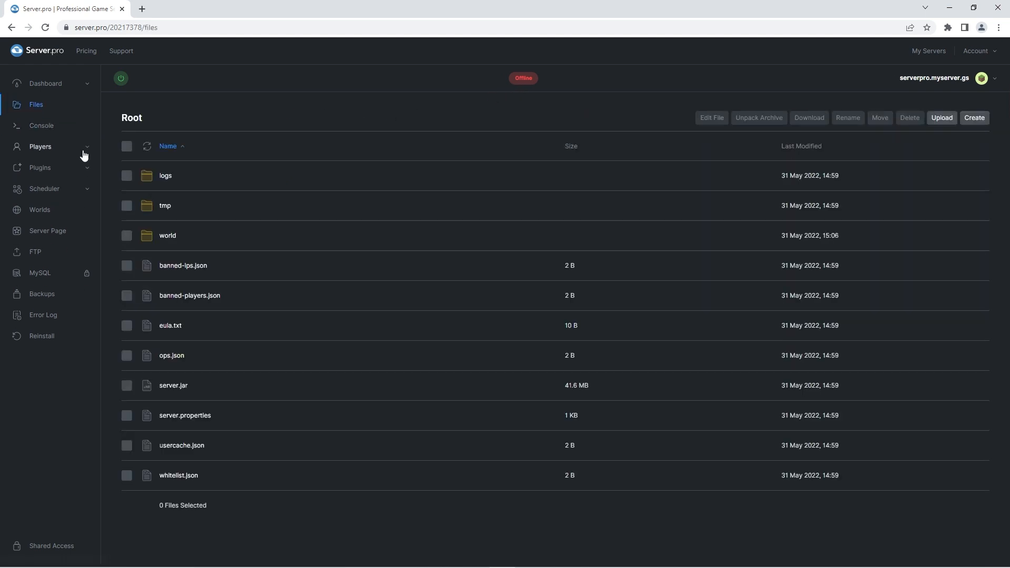
# Upload the datapack zip into world/datapacks and return to the Root folder
pyautogui.click(168, 236)
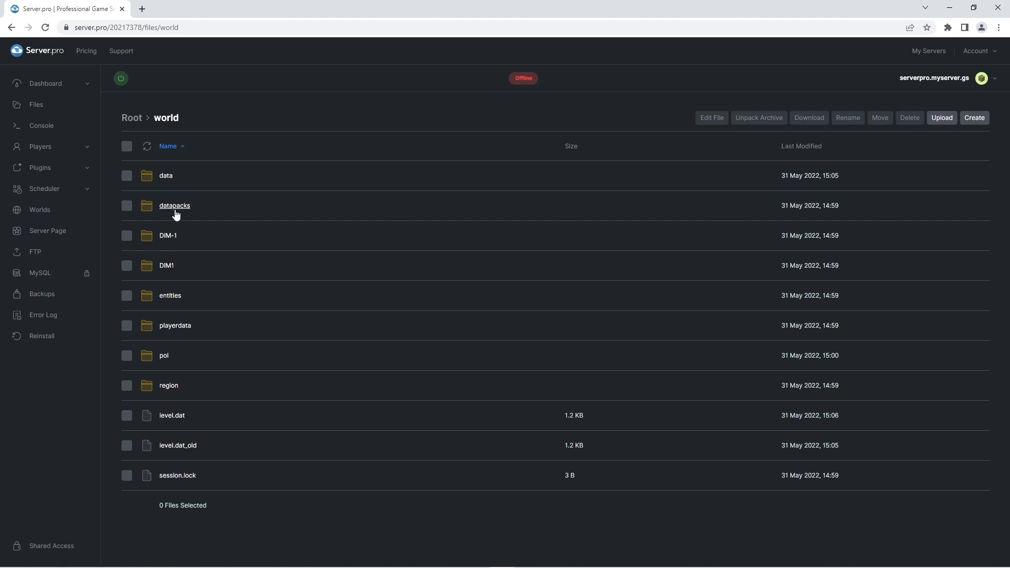
pyautogui.click(175, 205)
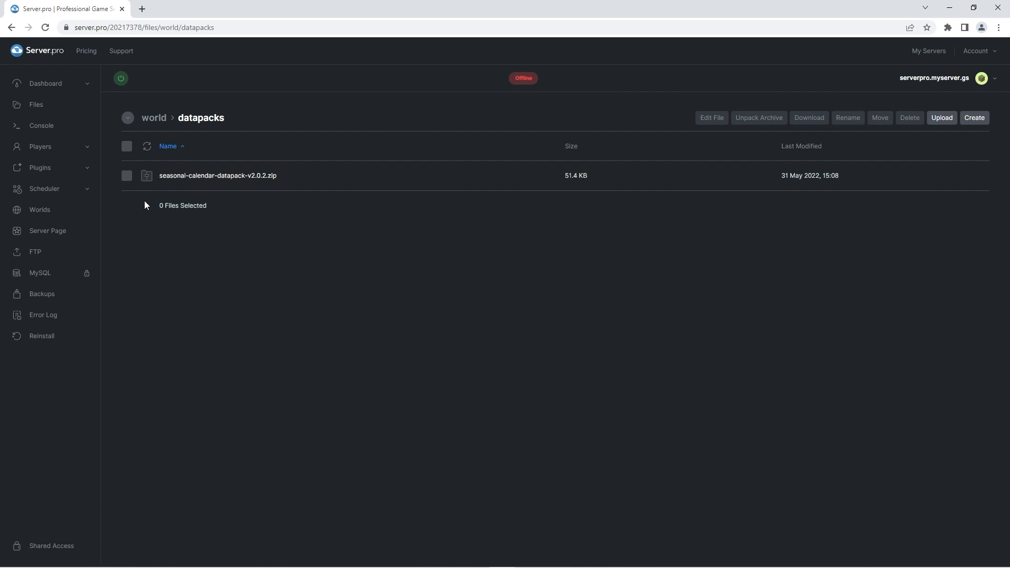
pyautogui.moveTo(151, 216)
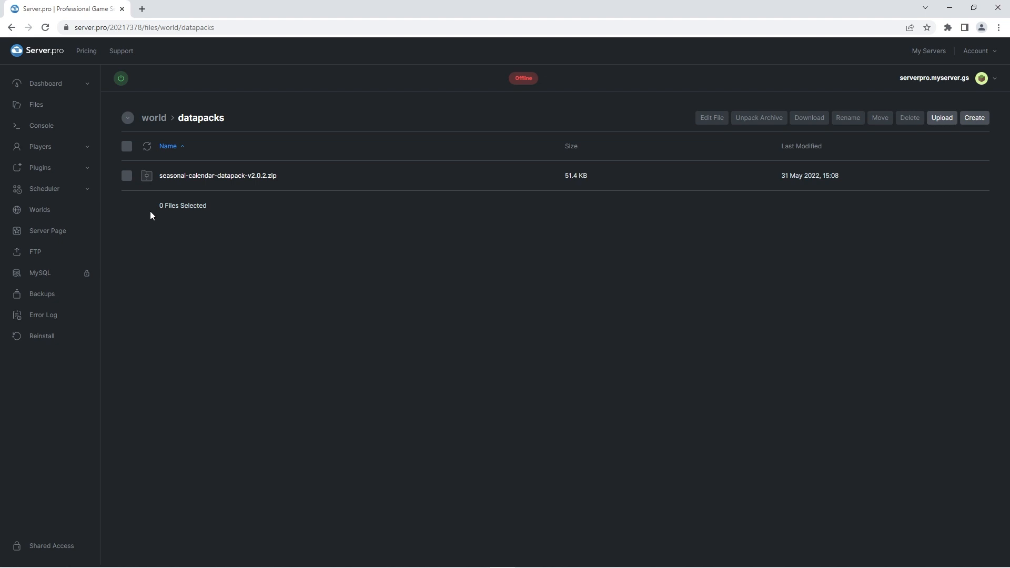
pyautogui.click(36, 104)
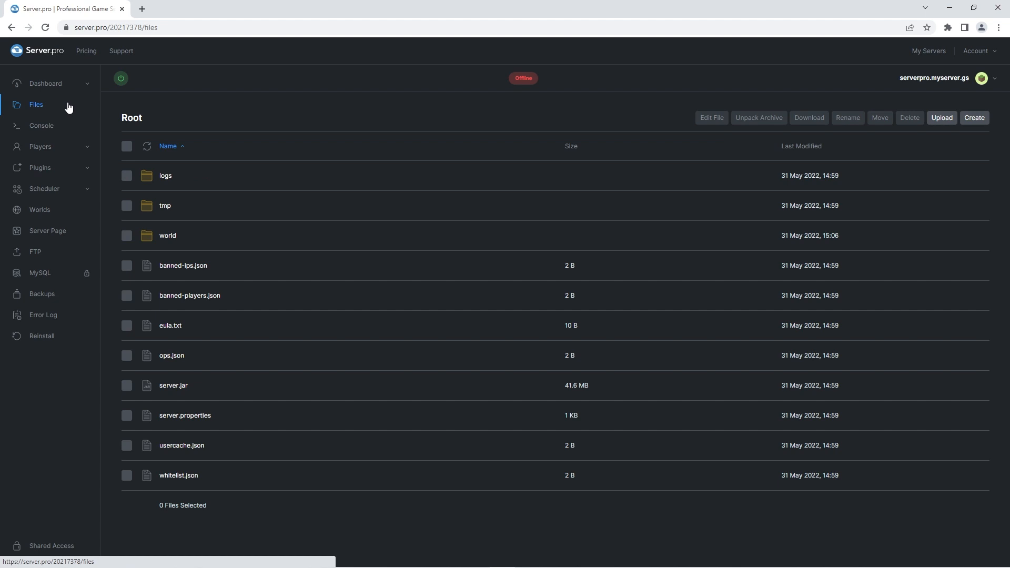
# Paste the Dropbox resources-zip link after resource-pack= in server.properties
pyautogui.click(186, 416)
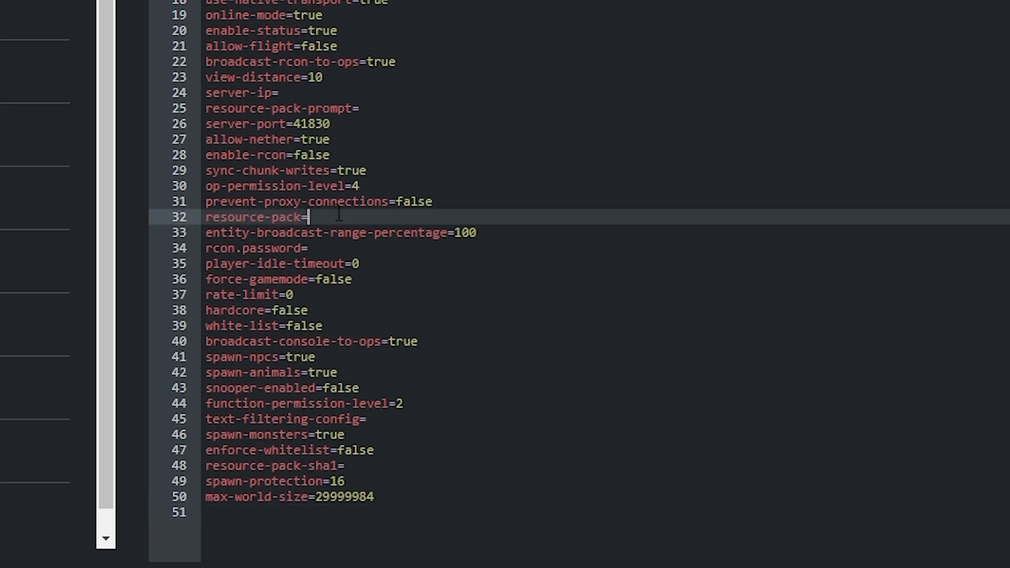
pyautogui.rightClick(312, 216)
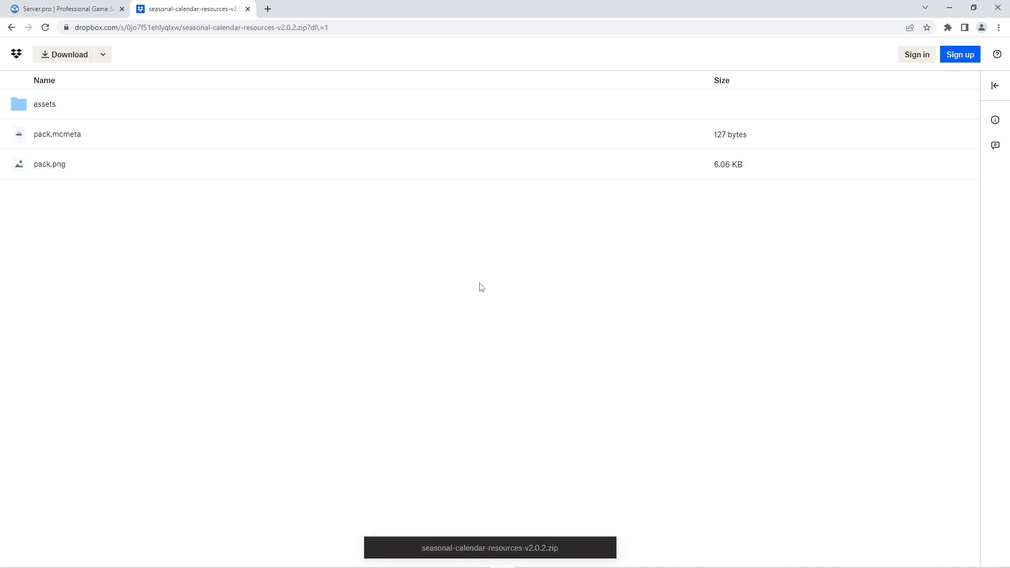
pyautogui.moveTo(418, 284)
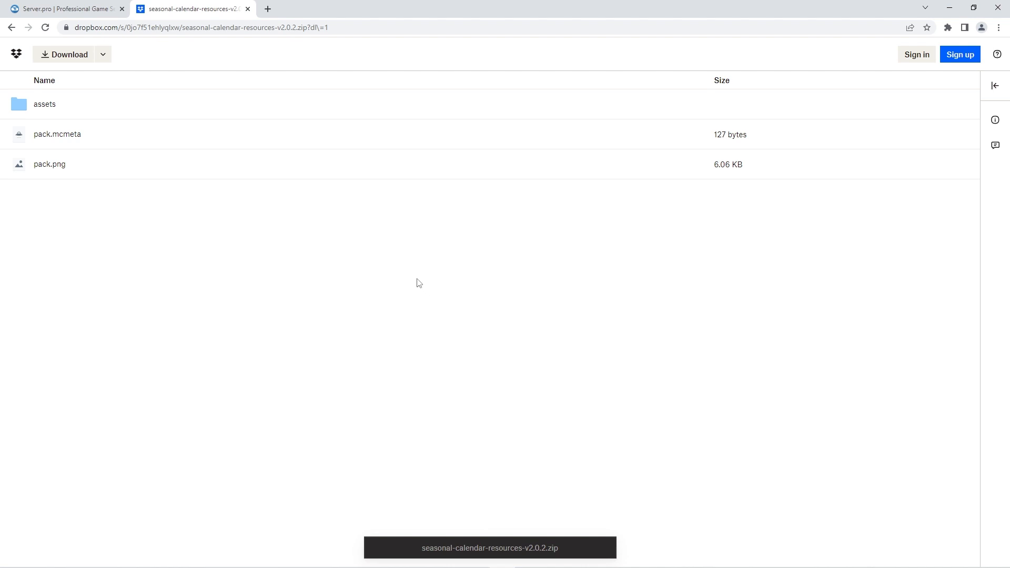
pyautogui.moveTo(324, 251)
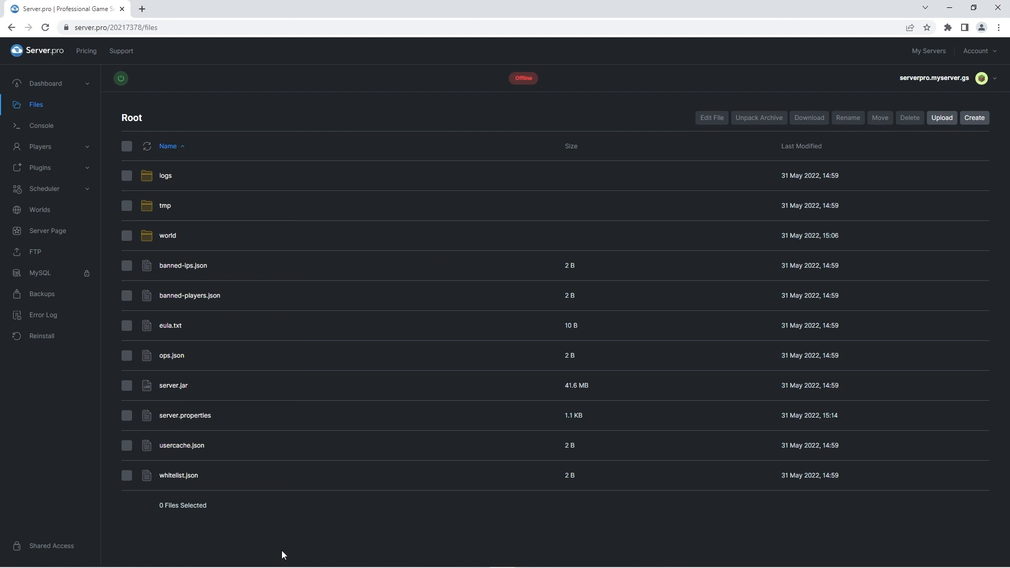
pyautogui.moveTo(123, 78)
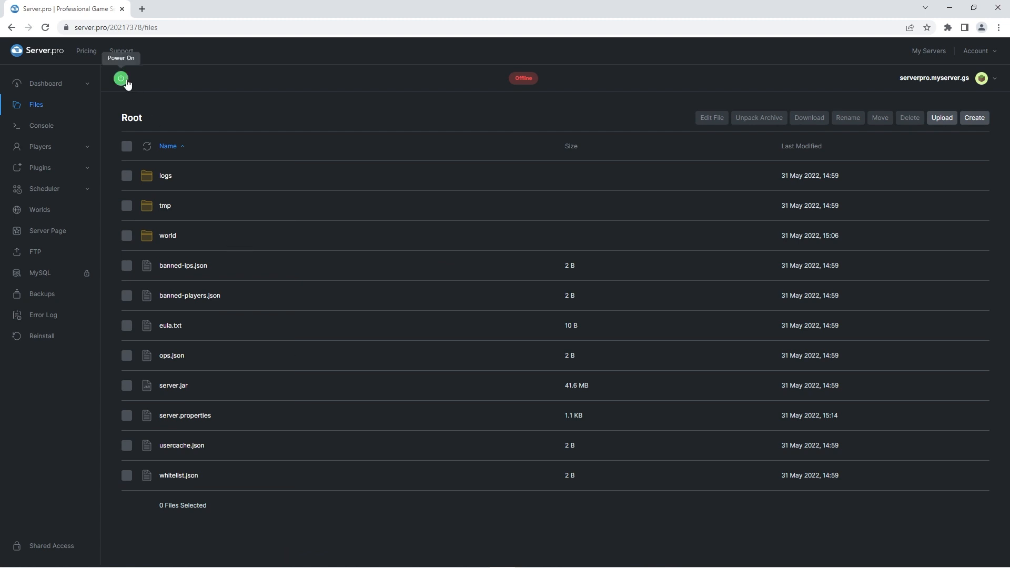
# Power on serverpro.myserver.gs so it shows Online
pyautogui.click(121, 78)
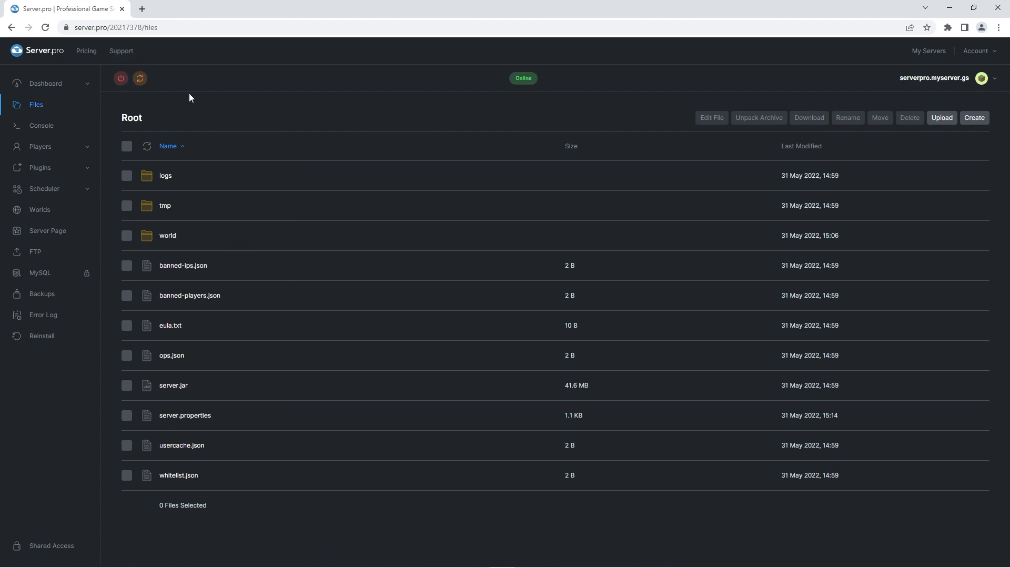
pyautogui.click(46, 83)
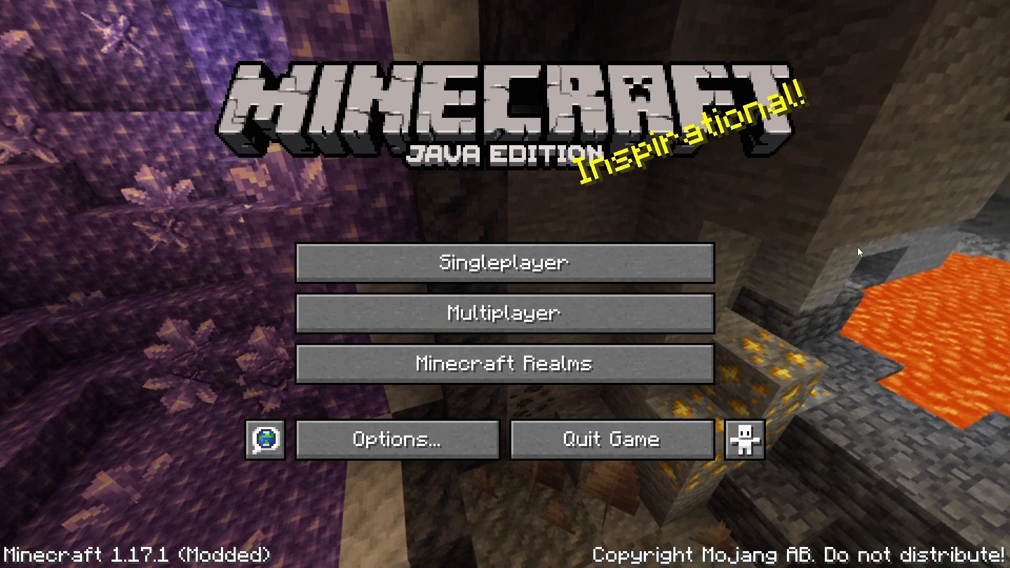
# Add a multiplayer server with address serverpro.myserver.gs and join its world
pyautogui.click(504, 326)
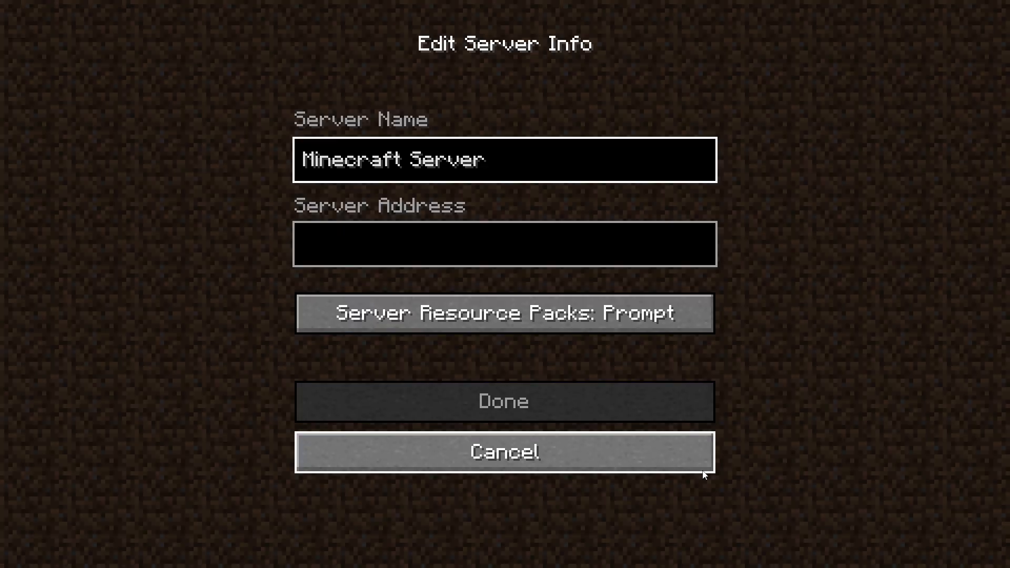
pyautogui.write('serverpro.myserver.gs')
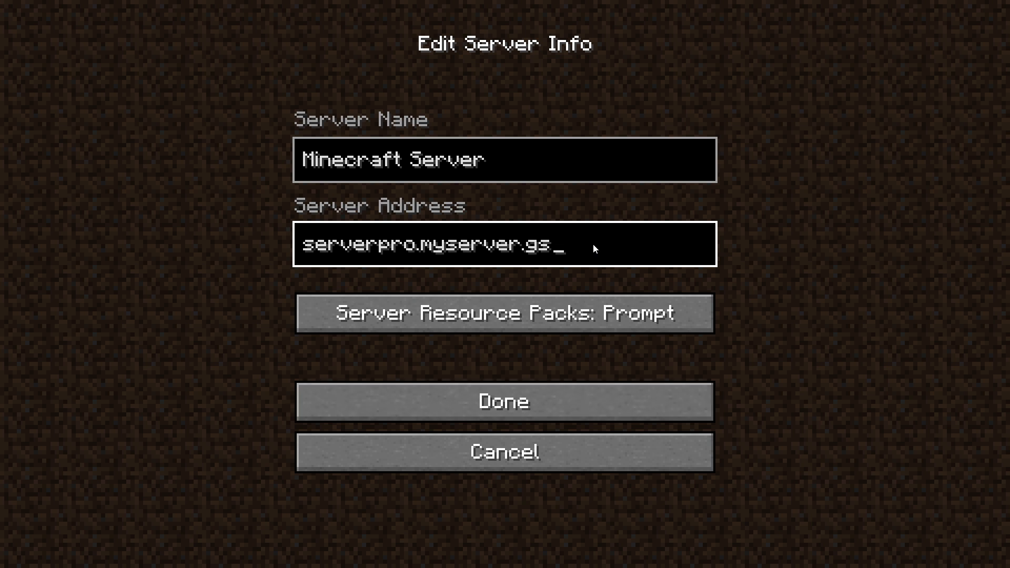
pyautogui.click(503, 402)
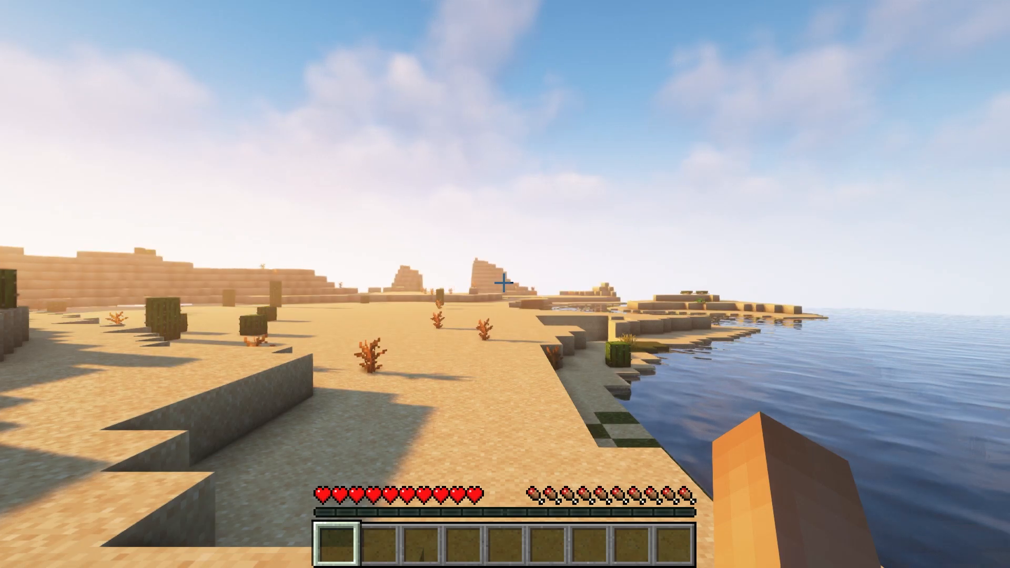